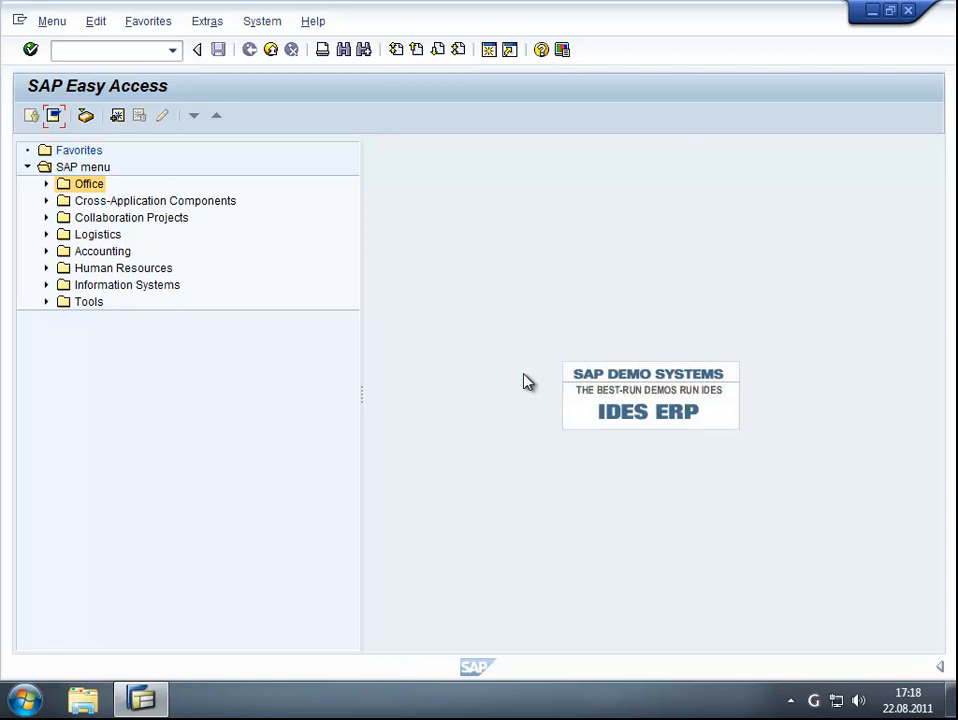
{"action": "mouse_move", "coordinate": [692, 610]}
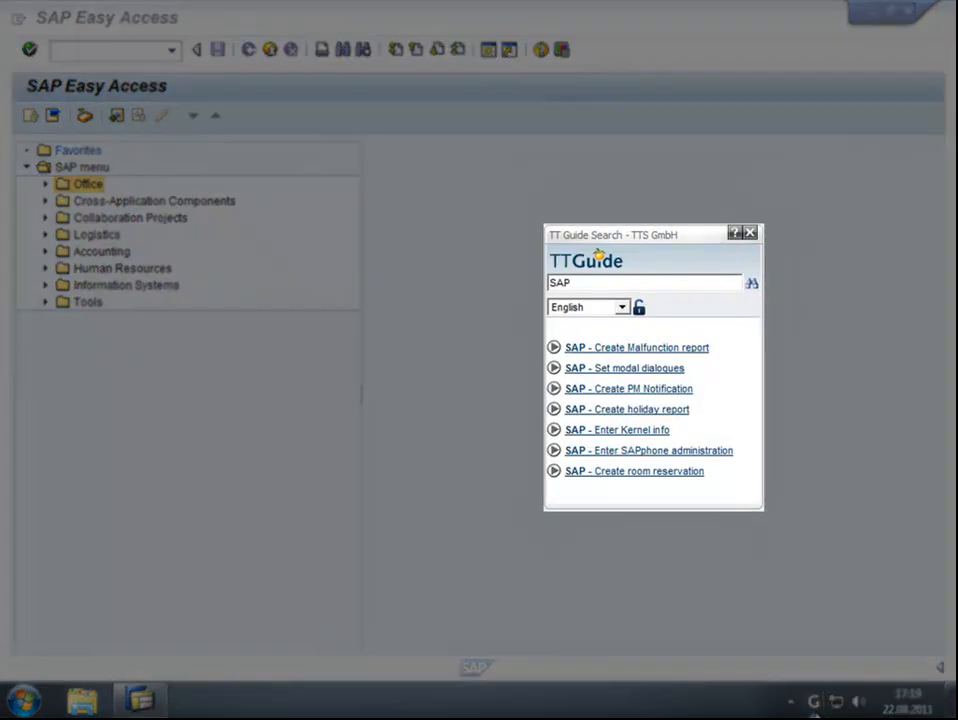
- Search TT Guide for 'sap malfunction report', leaving only the Create Malfunction report guide
{"action": "left_click", "coordinate": [644, 282]}
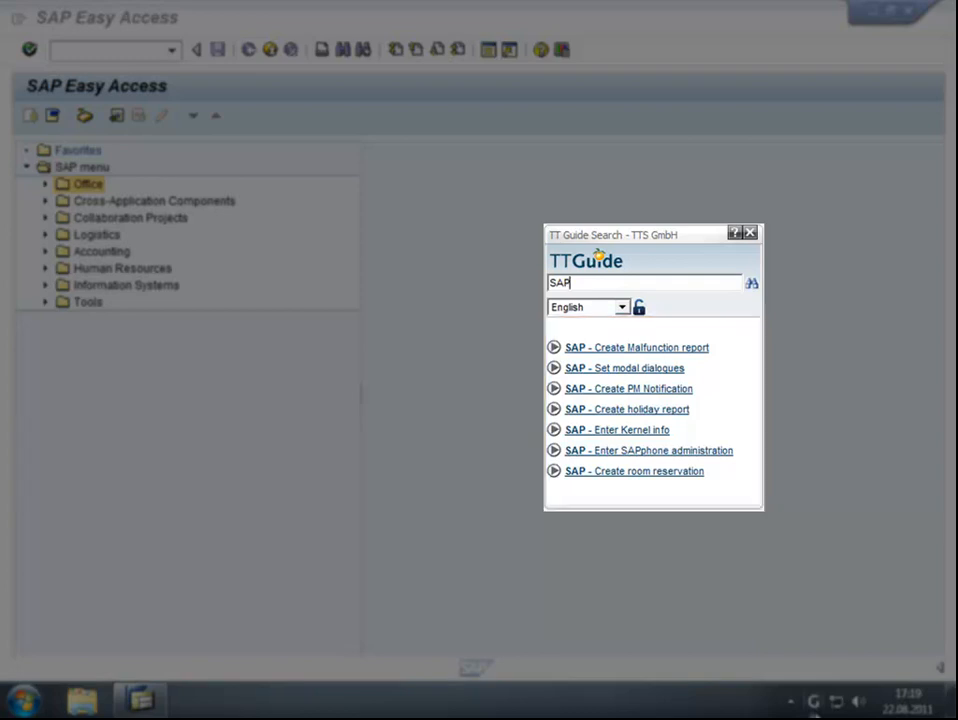
{"action": "left_click", "coordinate": [644, 282]}
{"action": "type", "text": " malfunc"}
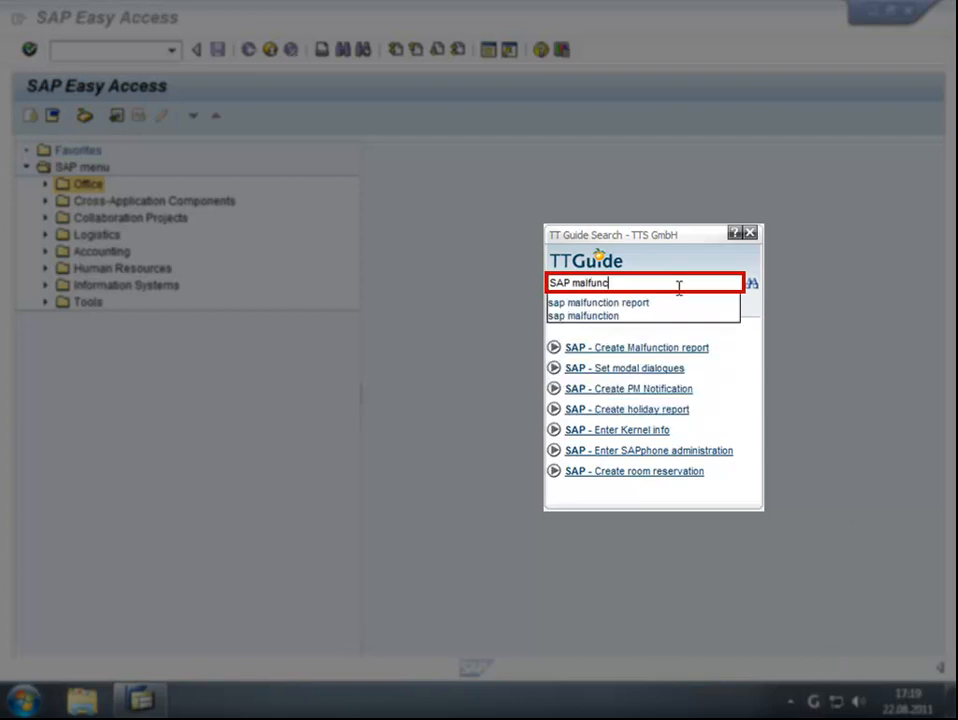
{"action": "type", "text": "tion"}
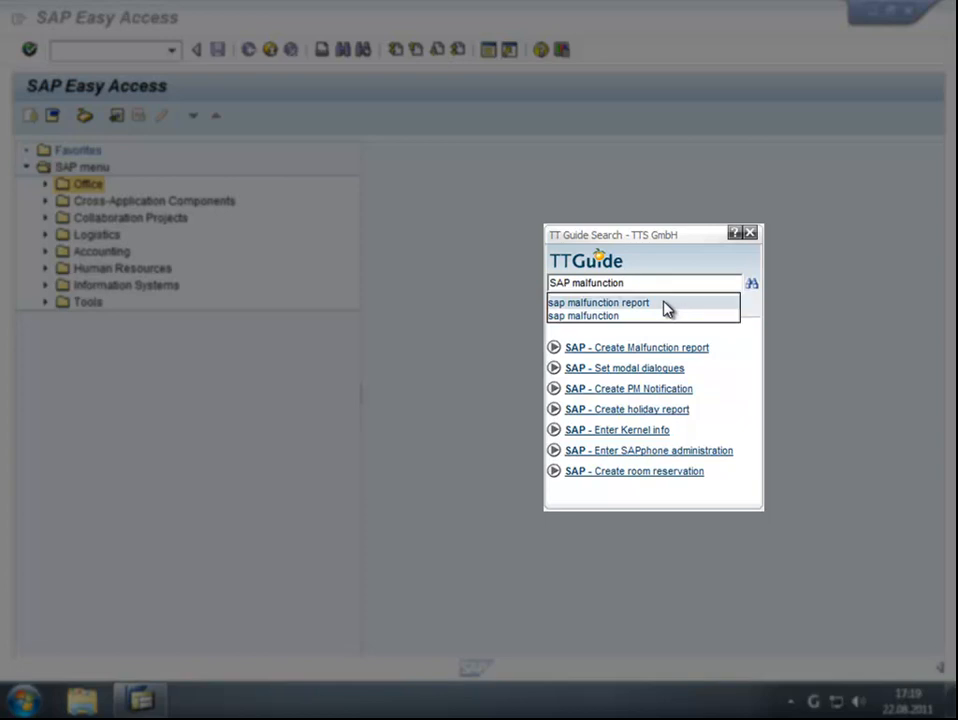
{"action": "left_click", "coordinate": [598, 304]}
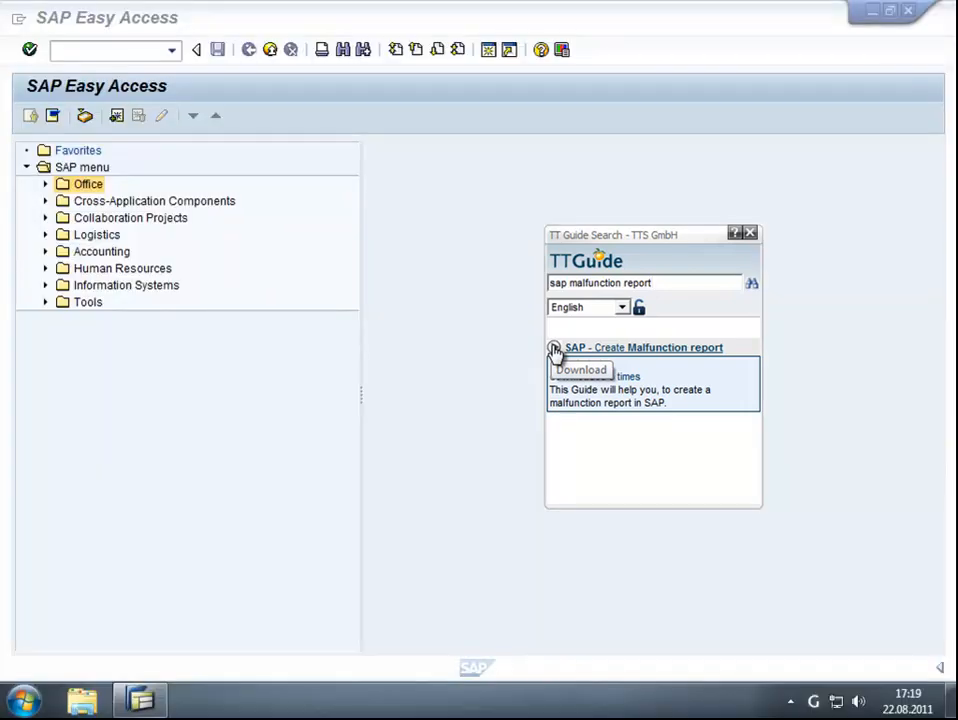
- Run the SAP - Create Malfunction report guide so it fills iw21 into the command field
{"action": "left_click", "coordinate": [644, 348]}
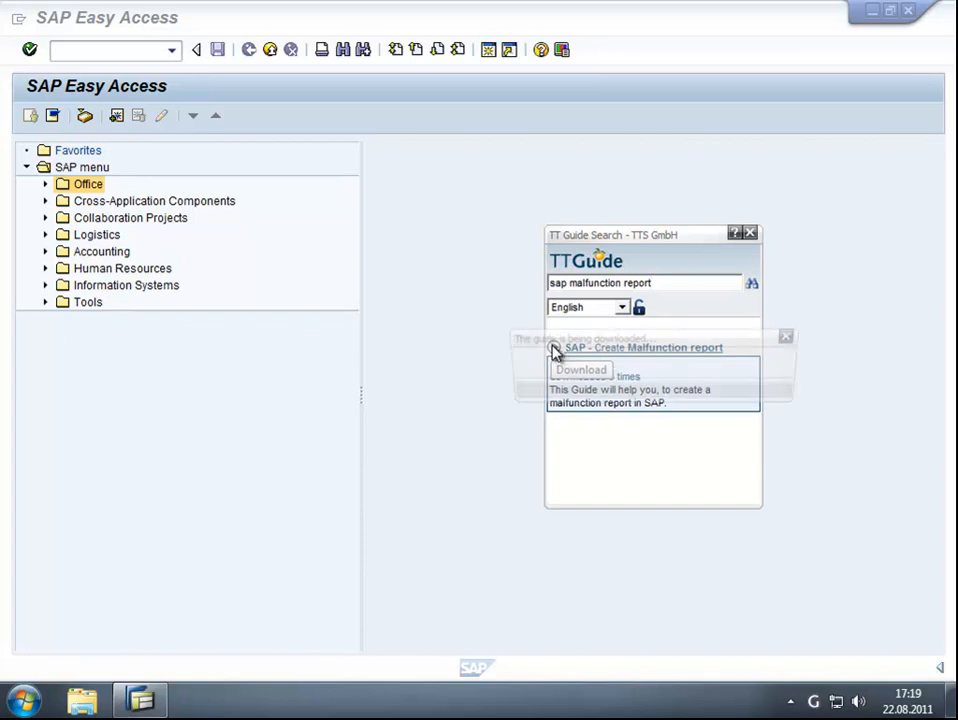
{"action": "left_click", "coordinate": [580, 370]}
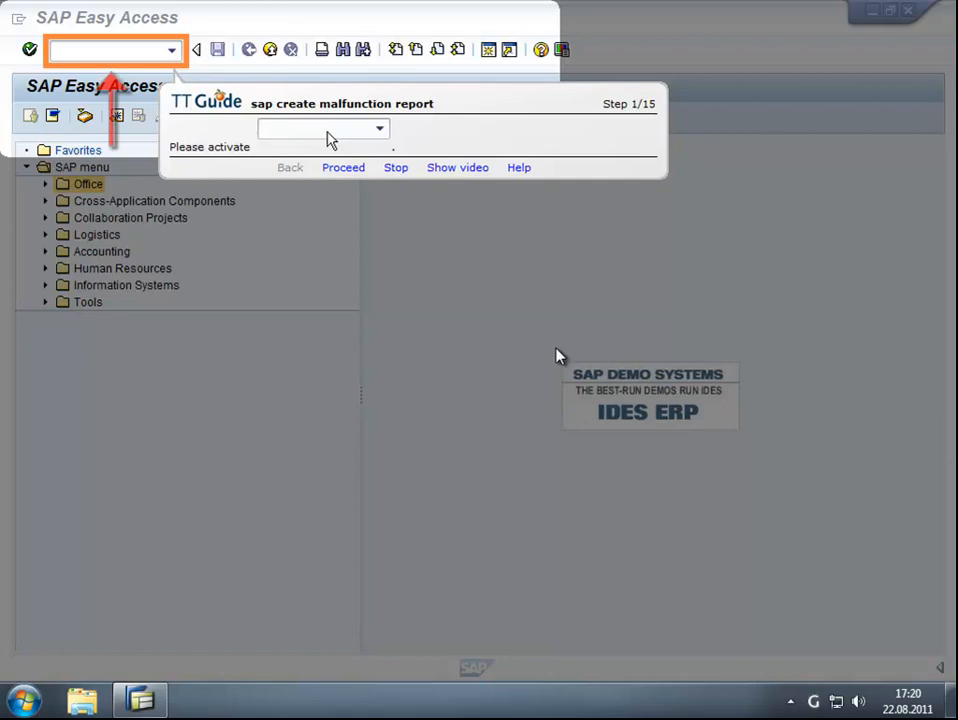
{"action": "mouse_move", "coordinate": [528, 344]}
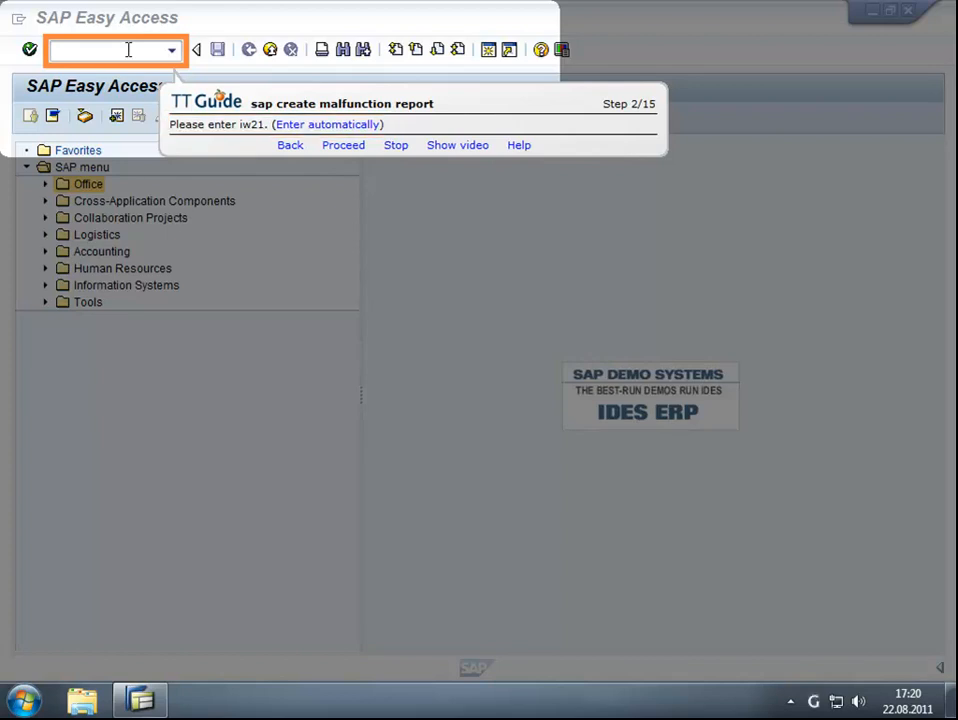
{"action": "mouse_move", "coordinate": [248, 148]}
{"action": "type", "text": "iw21"}
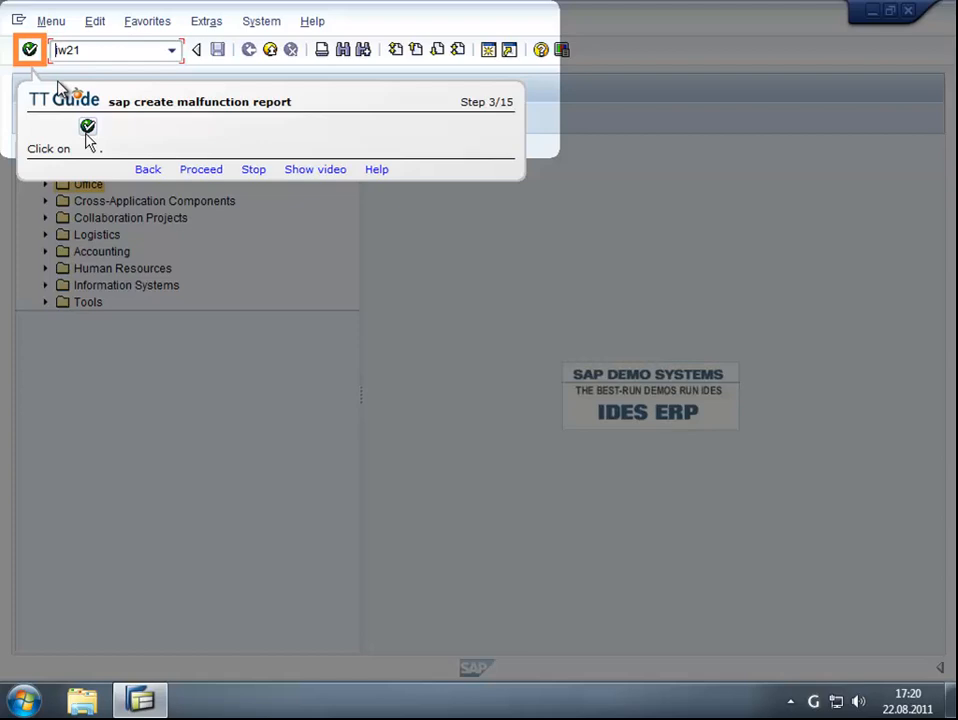
- Execute iw21 and create a new notification 10002285 of type M2
{"action": "left_click", "coordinate": [28, 48]}
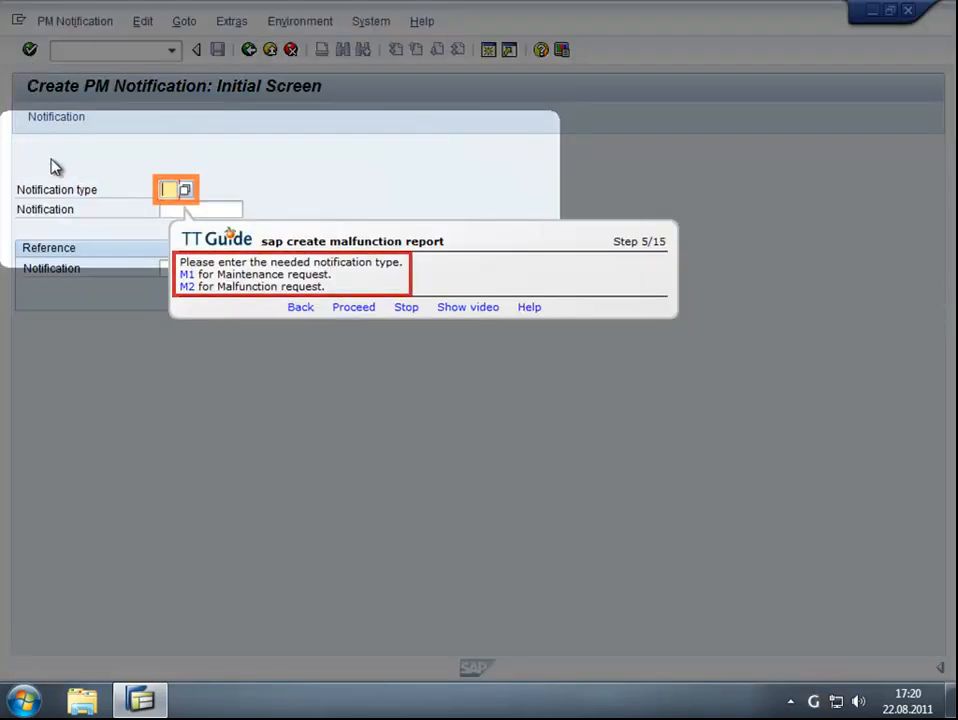
{"action": "mouse_move", "coordinate": [186, 310]}
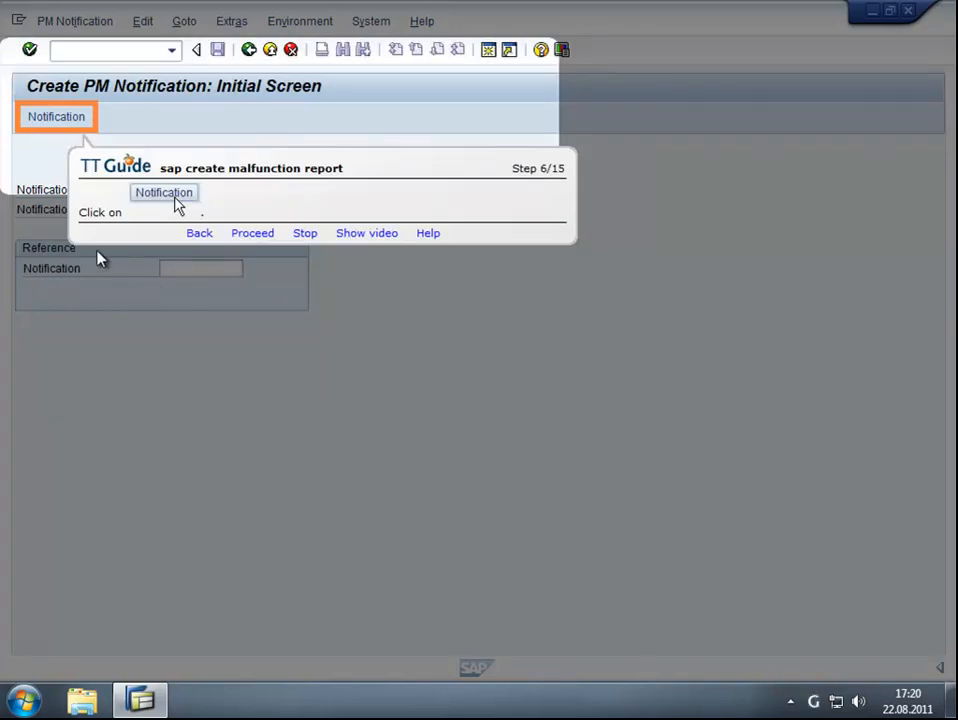
{"action": "left_click", "coordinate": [56, 116]}
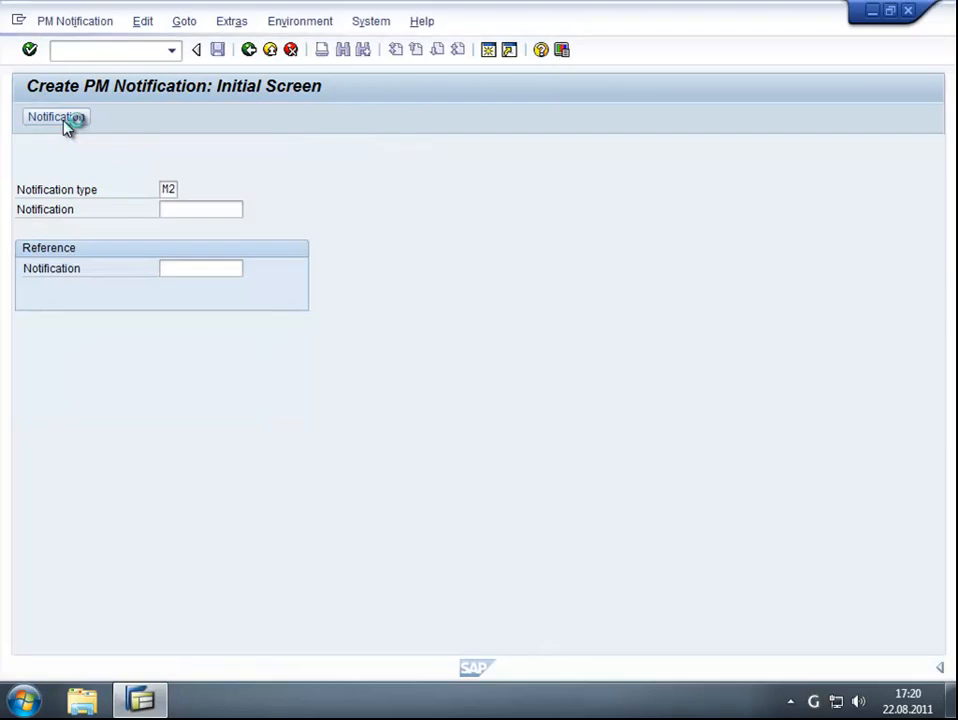
{"action": "left_click", "coordinate": [56, 116]}
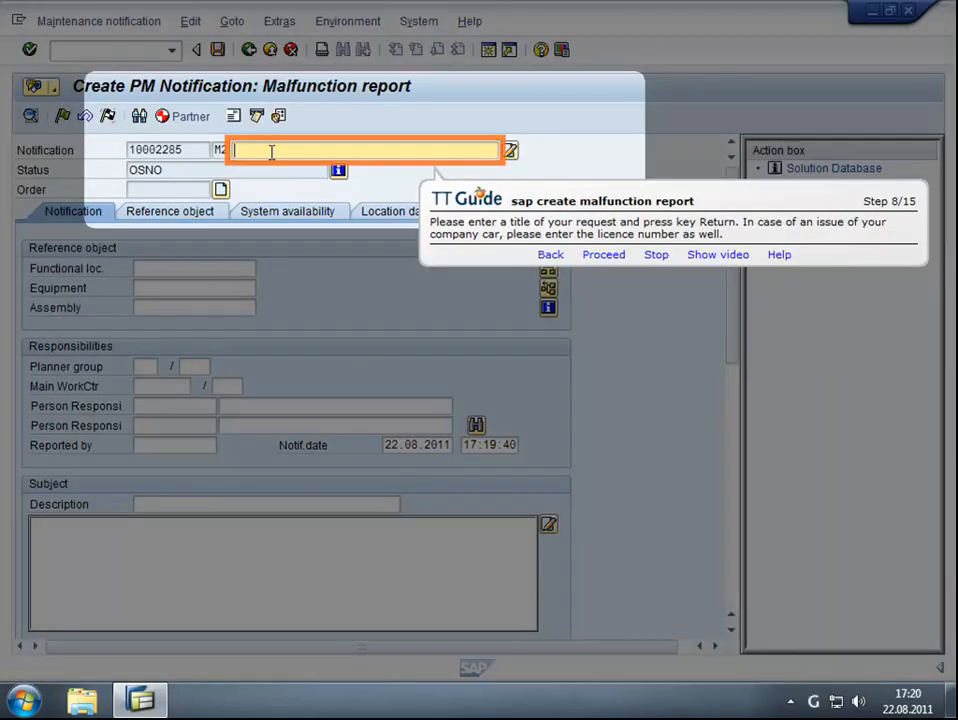
- Enter title 'Company car defect K-UA-6666' and the reporting user's name
{"action": "type", "text": "Company car defect! K-UA-6666"}
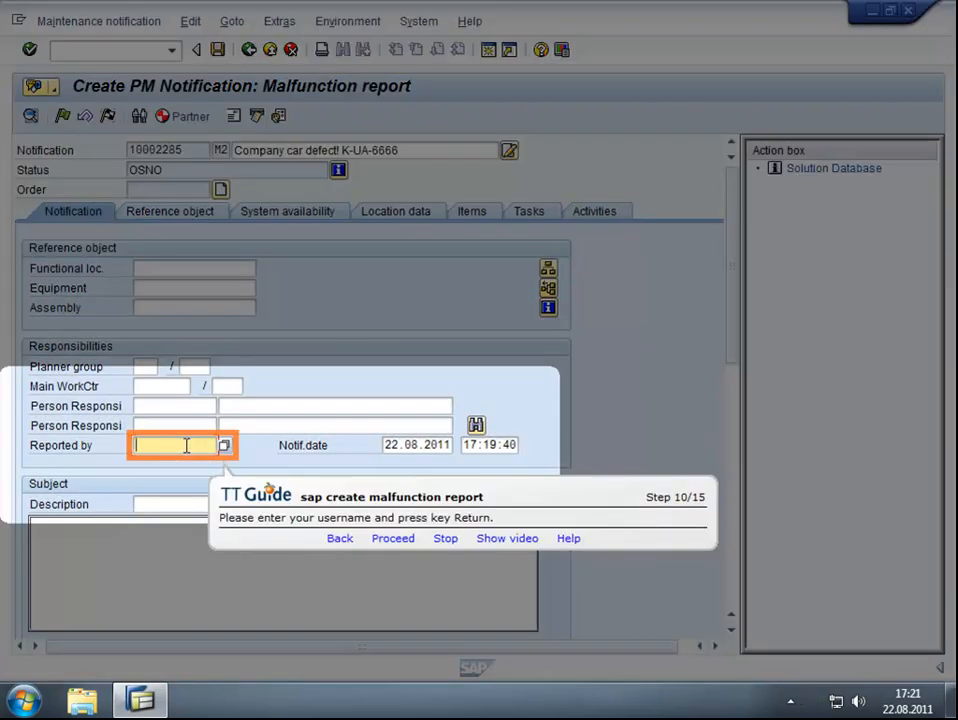
{"action": "type", "text": "doe"}
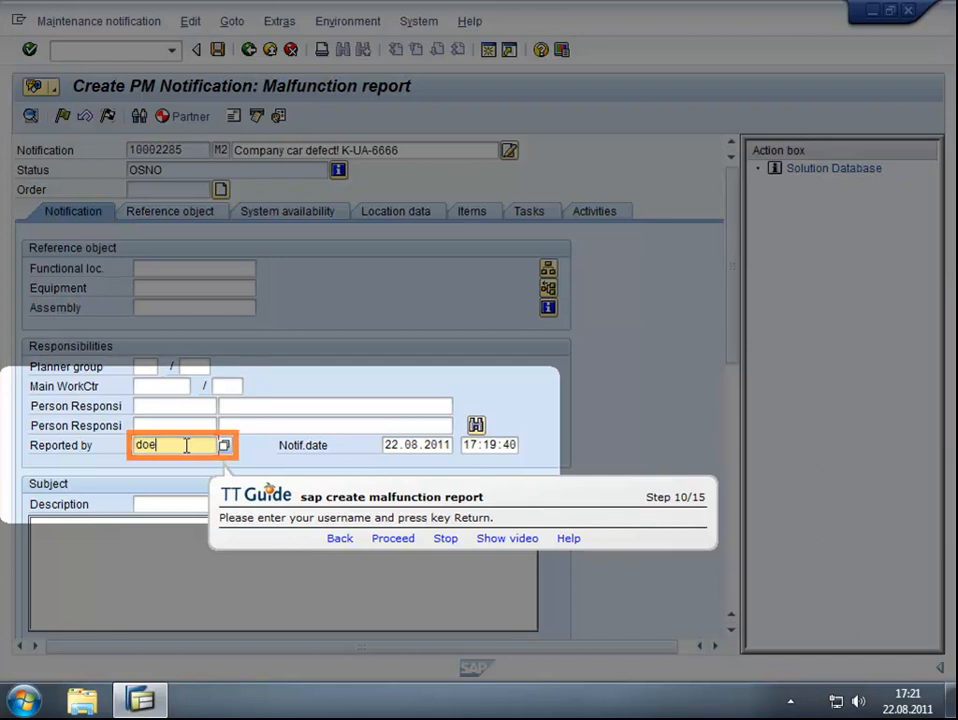
{"action": "type", "text": "john"}
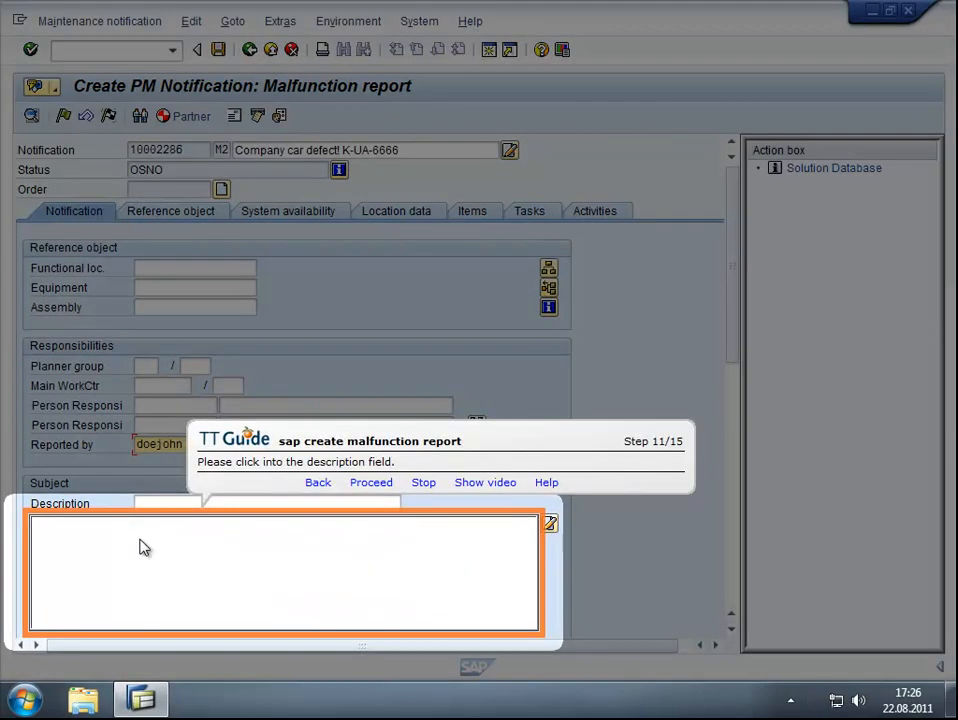
- Enter the description 'Leaking oil pan, car not roadworthy!'
{"action": "left_click", "coordinate": [140, 544]}
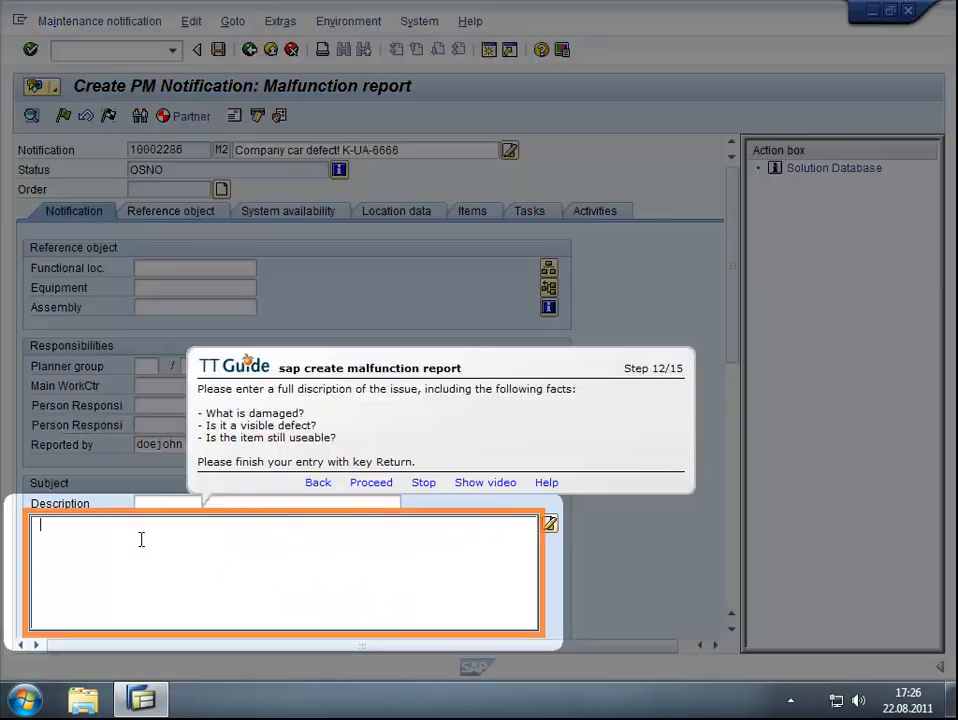
{"action": "type", "text": "L"}
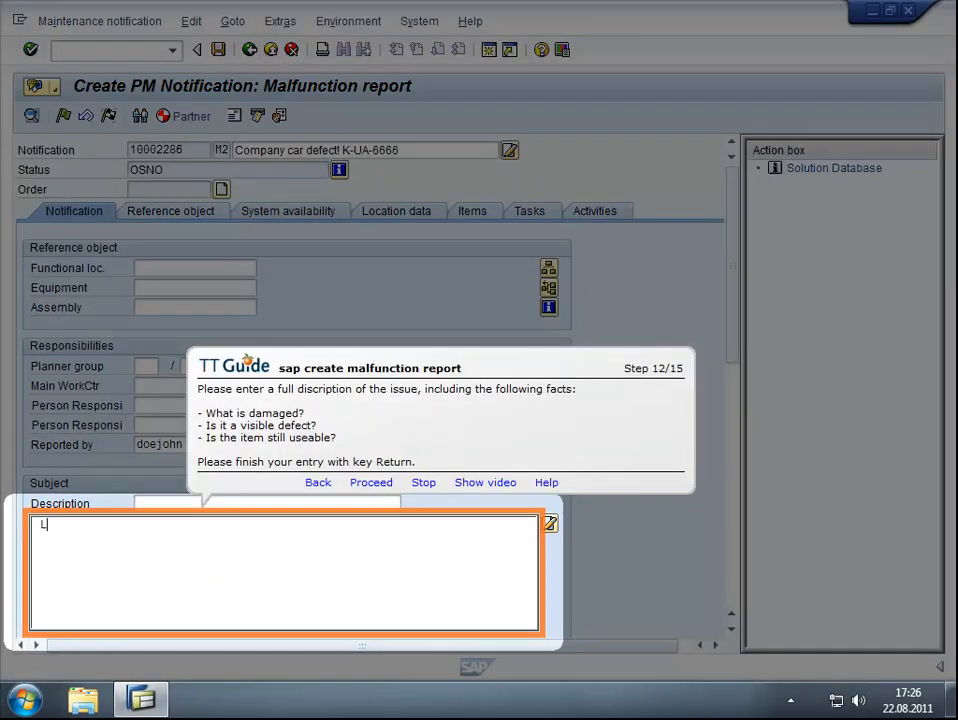
{"action": "type", "text": "Leaking oil pan, car not roadworthy!"}
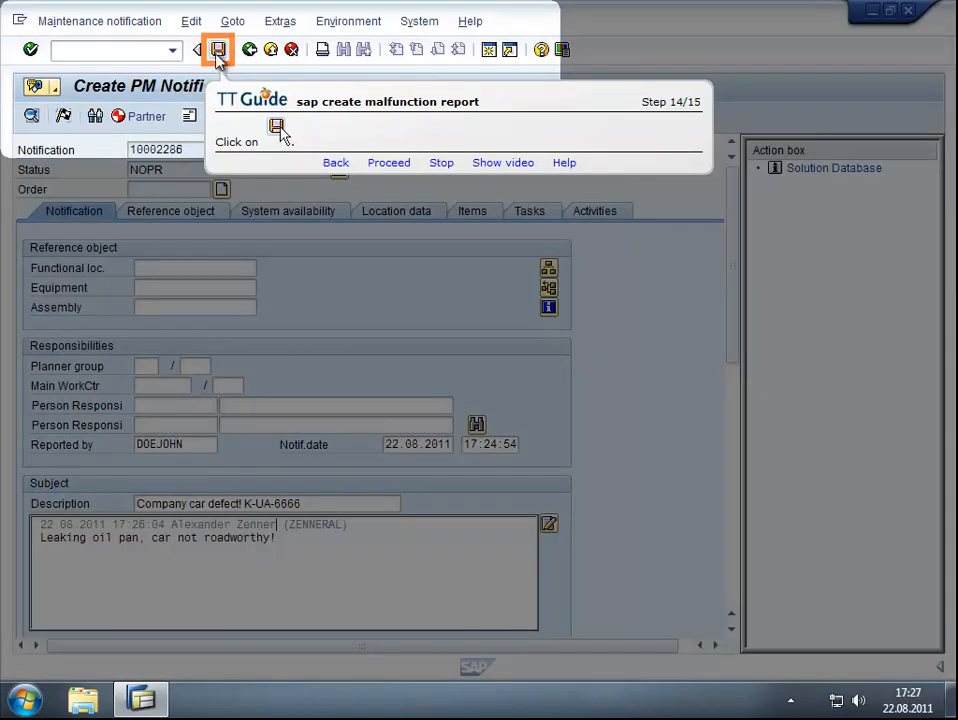
- Save notification 10002285, finish the guide and choose Rate now
{"action": "left_click", "coordinate": [218, 48]}
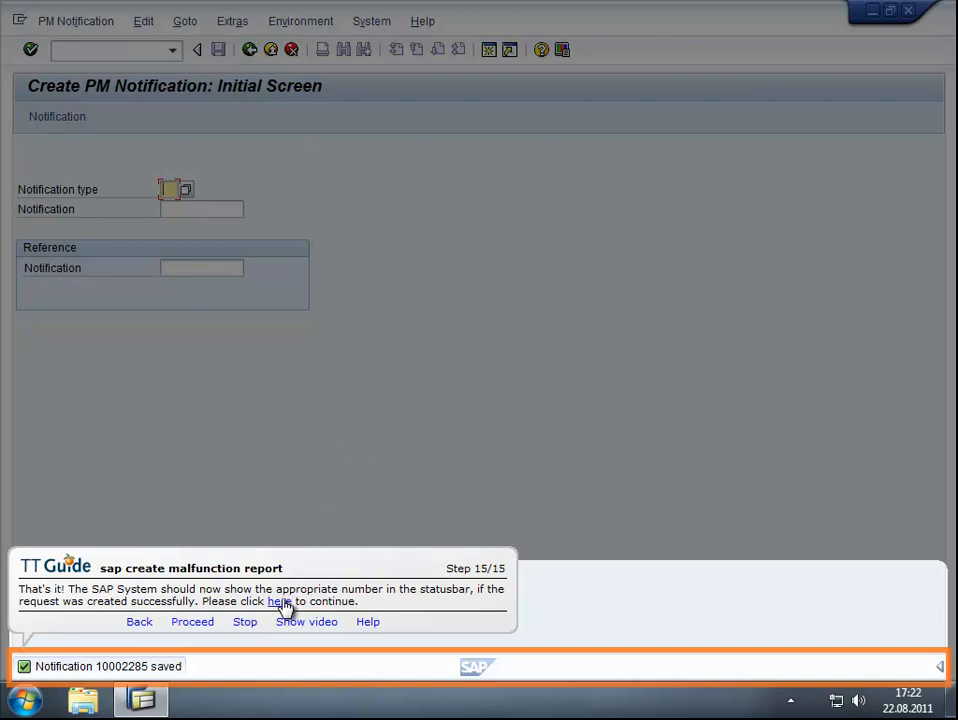
{"action": "left_click", "coordinate": [278, 600]}
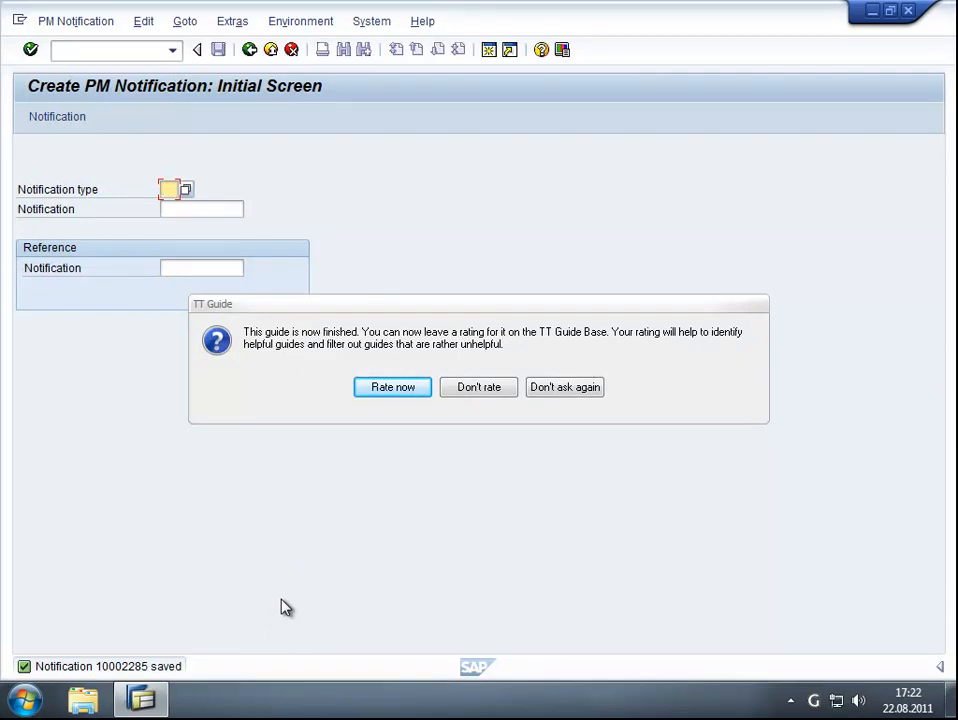
{"action": "mouse_move", "coordinate": [376, 476]}
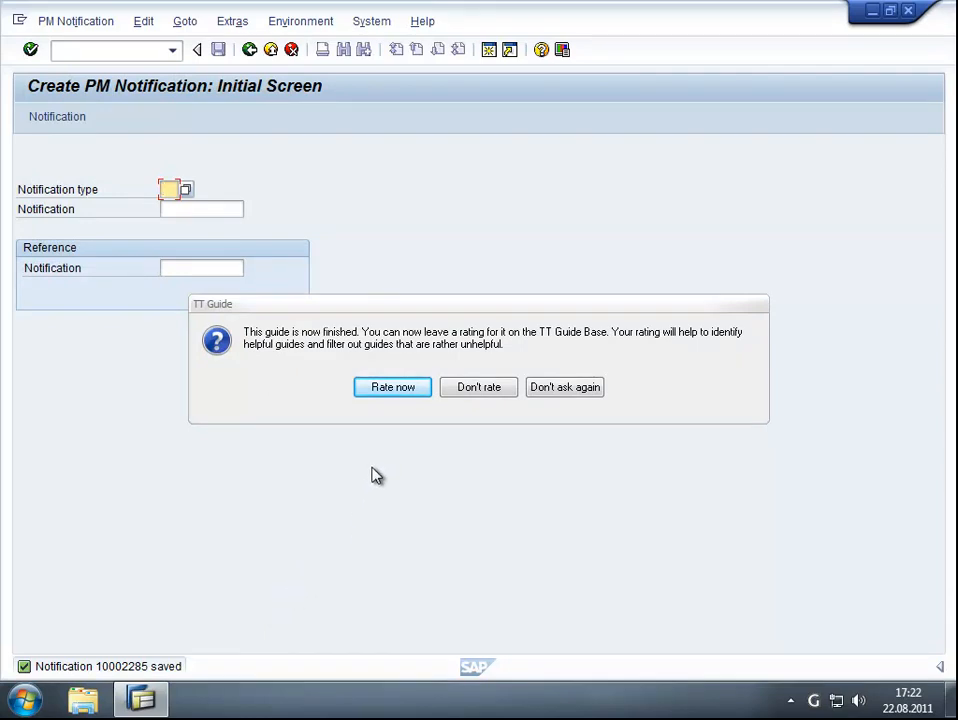
{"action": "left_click", "coordinate": [392, 388]}
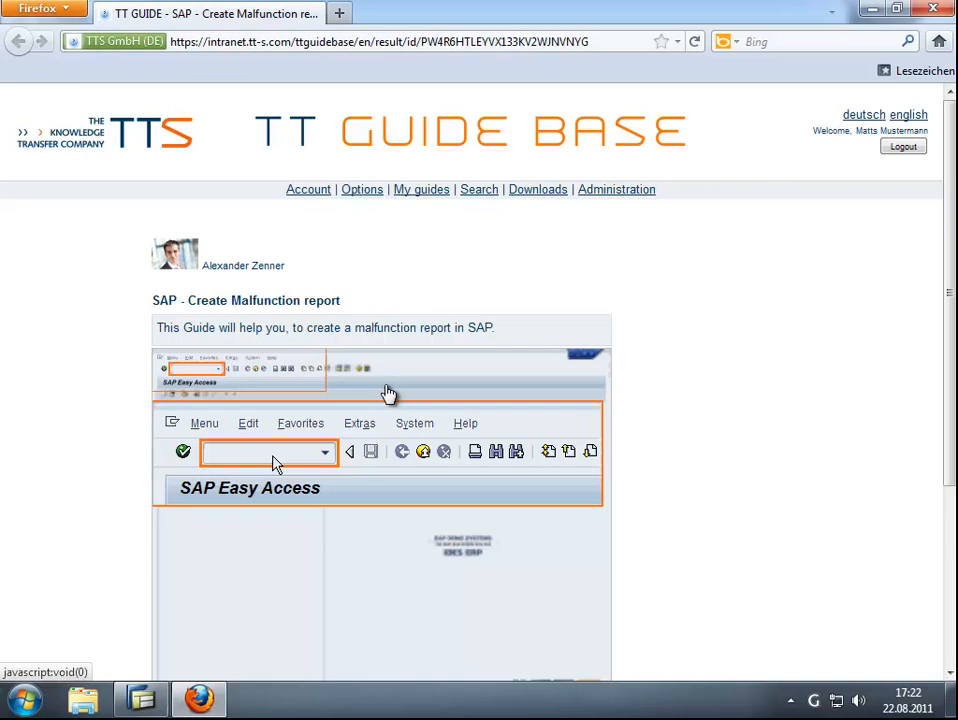
- Rate the Create Malfunction report guide 5 of 5 stars
{"action": "scroll", "scroll_direction": "down", "scroll_amount": 3}
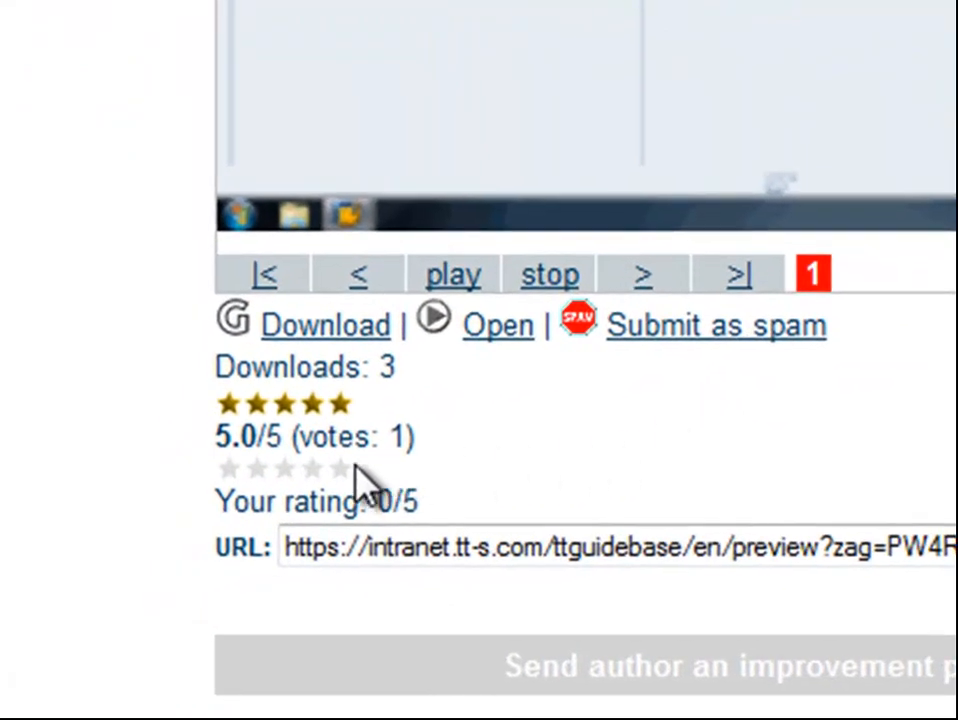
{"action": "left_click", "coordinate": [342, 468]}
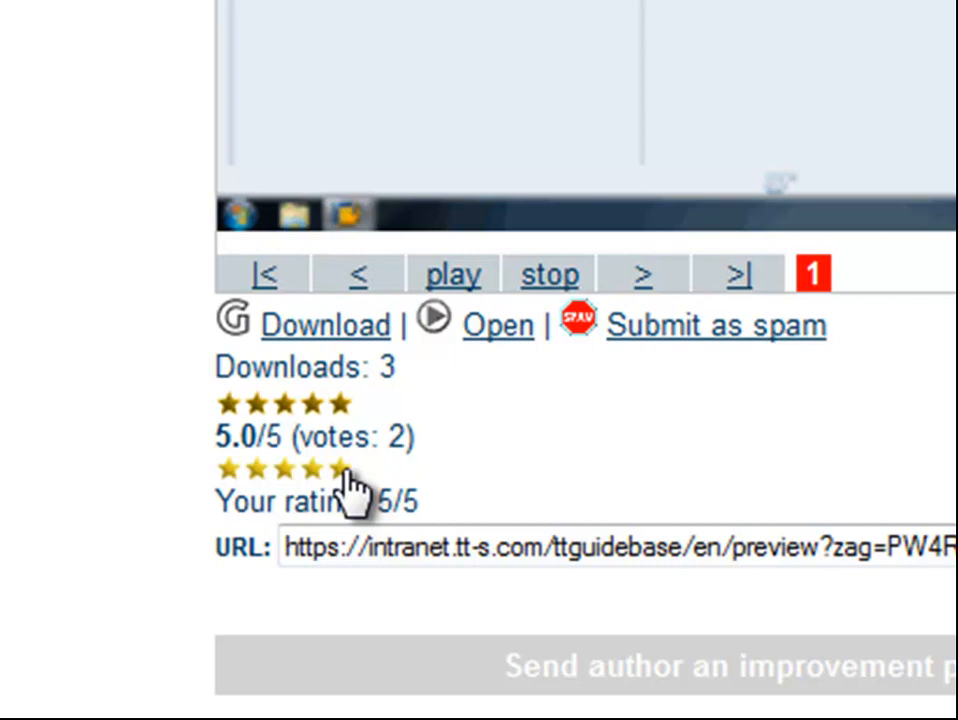